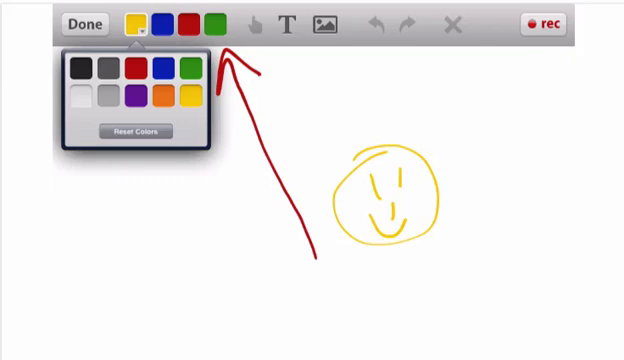
# Draw a blue arrow pointing toward the T text tool.
pyautogui.moveTo(288, 62); pyautogui.dragTo(288, 130)
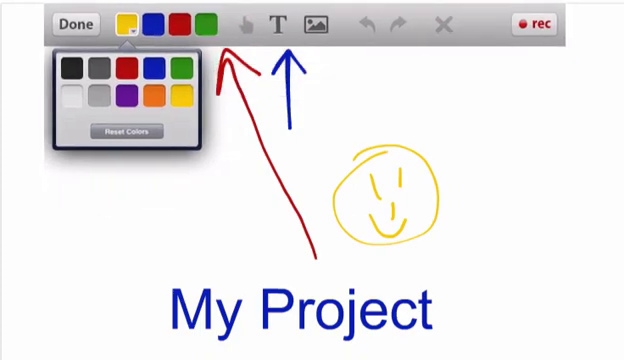
# Draw a blue arrow toward the image tool and hand-write a note beside it.
pyautogui.moveTo(322, 48); pyautogui.dragTo(320, 98)
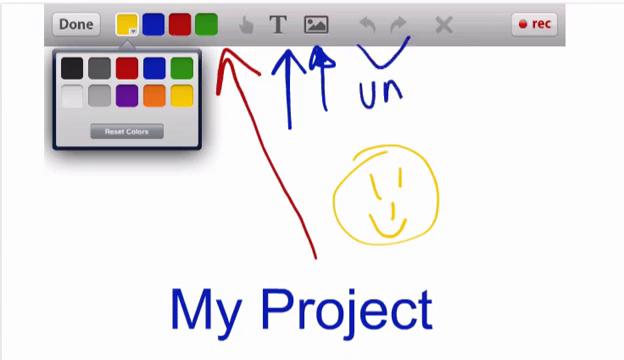
pyautogui.write('do')
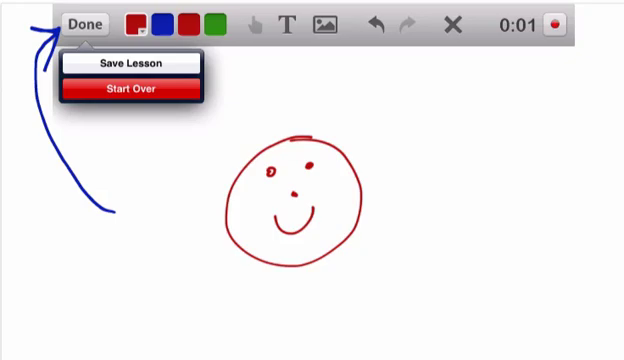
# Tap Done to bring up the Save Lesson and Start Over choice.
pyautogui.click(128, 62)
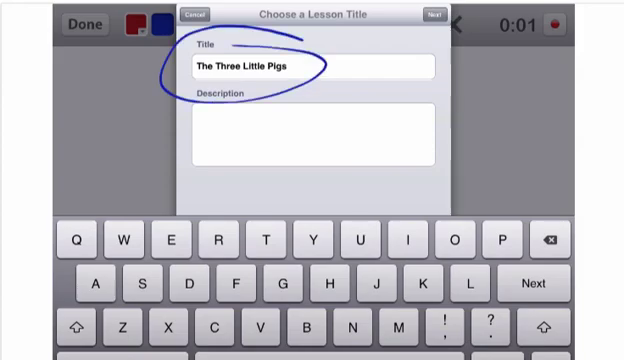
# Confirm the title 'The Three Little Pigs' and annotate the Audience screen in red.
pyautogui.click(436, 16)
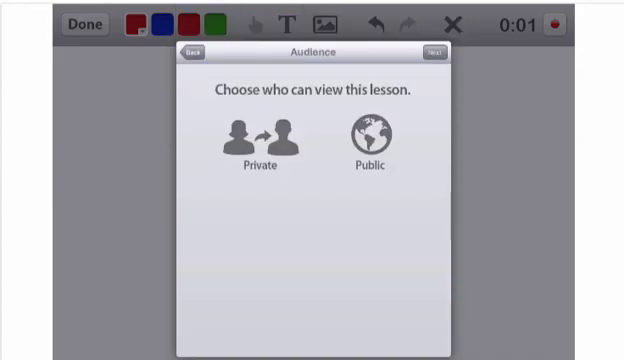
pyautogui.moveTo(268, 206); pyautogui.dragTo(258, 270)
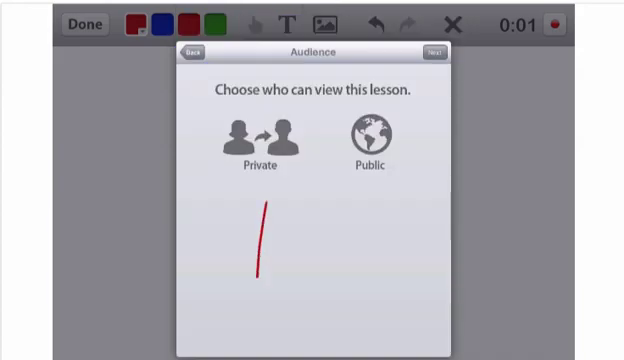